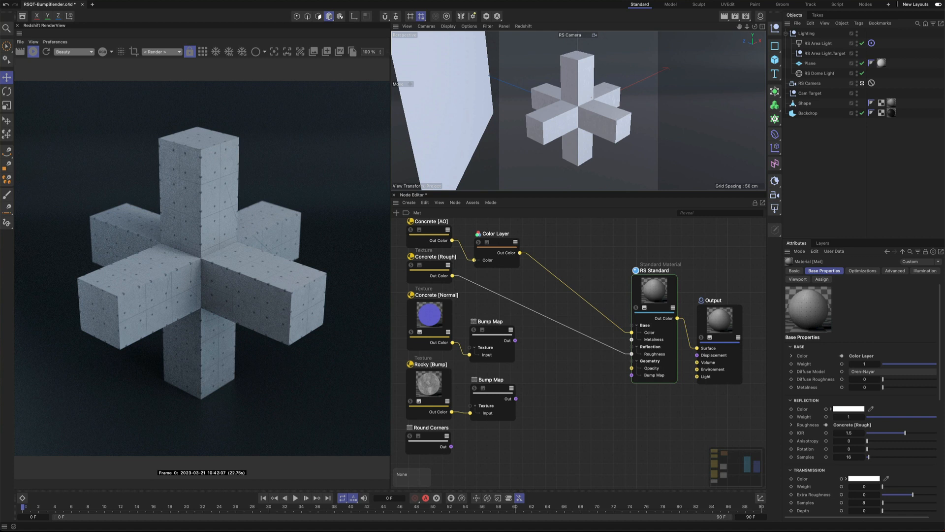
{"action": "mouse_move", "coordinate": [295, 417]}
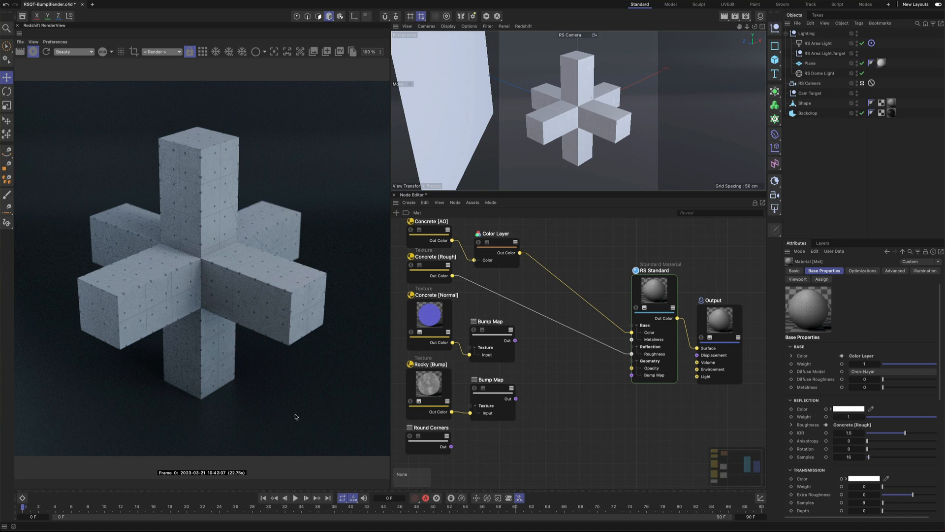
{"action": "mouse_move", "coordinate": [450, 381]}
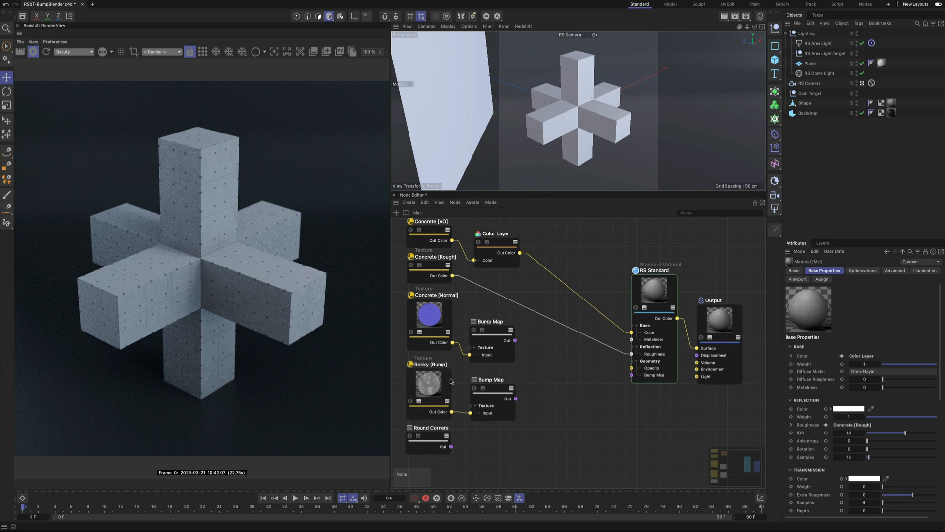
Inspect the Concrete [Normal] texture and Round Corners shader attributes.
{"action": "left_click", "coordinate": [430, 316]}
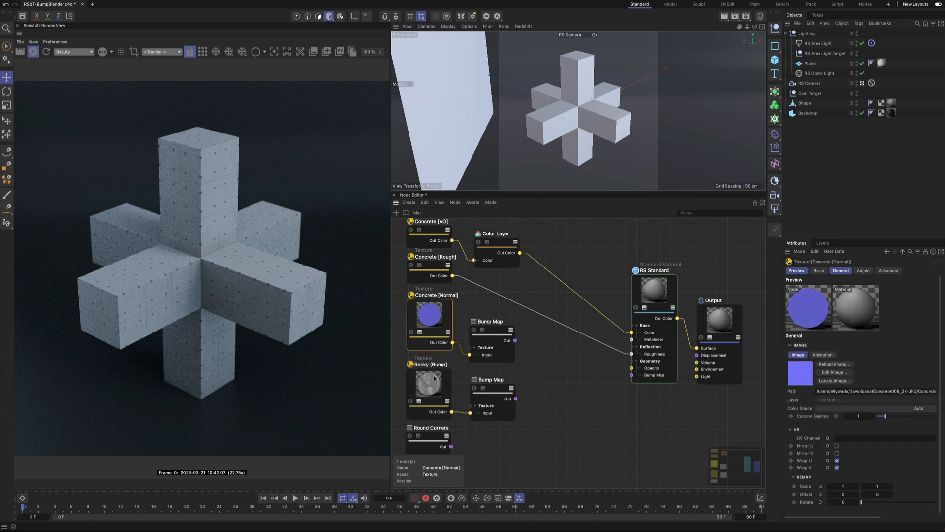
{"action": "left_click", "coordinate": [429, 437]}
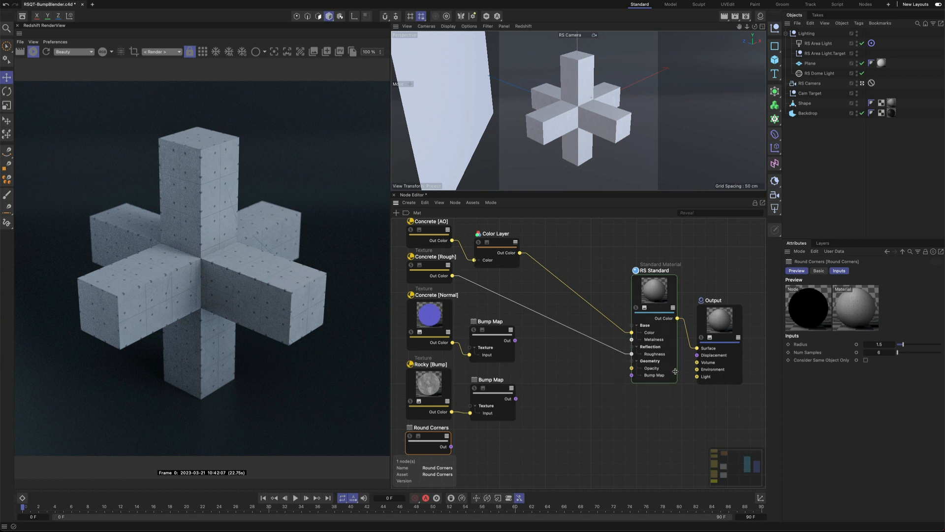
{"action": "mouse_move", "coordinate": [563, 367]}
{"action": "type", "text": "bum"}
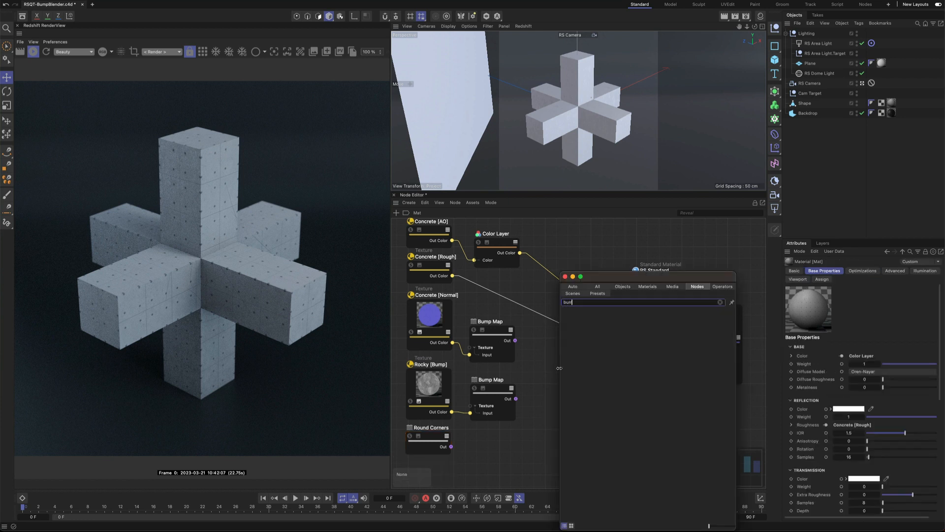
Blend Concrete [Bump] and Rocky [Bump] via Color Layer into RS Standard's Bump Map.
{"action": "left_click", "coordinate": [589, 312]}
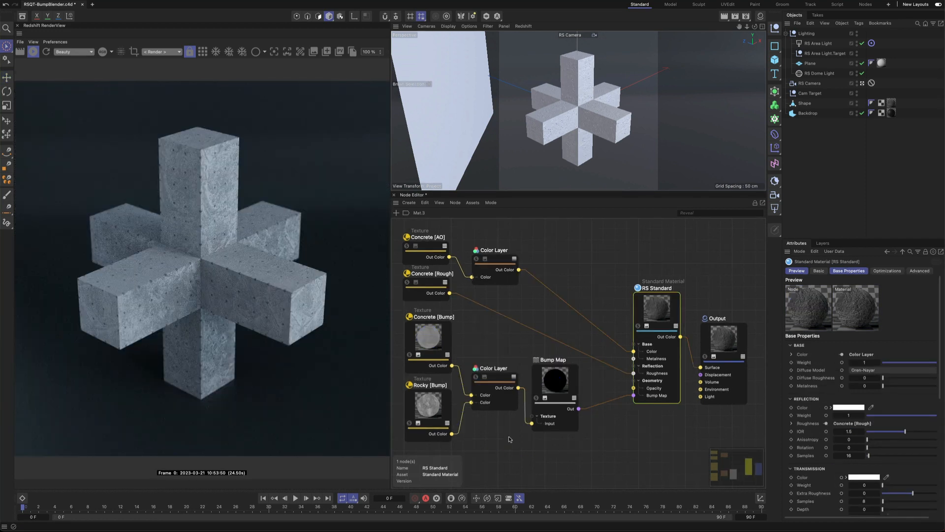
{"action": "left_click", "coordinate": [430, 336]}
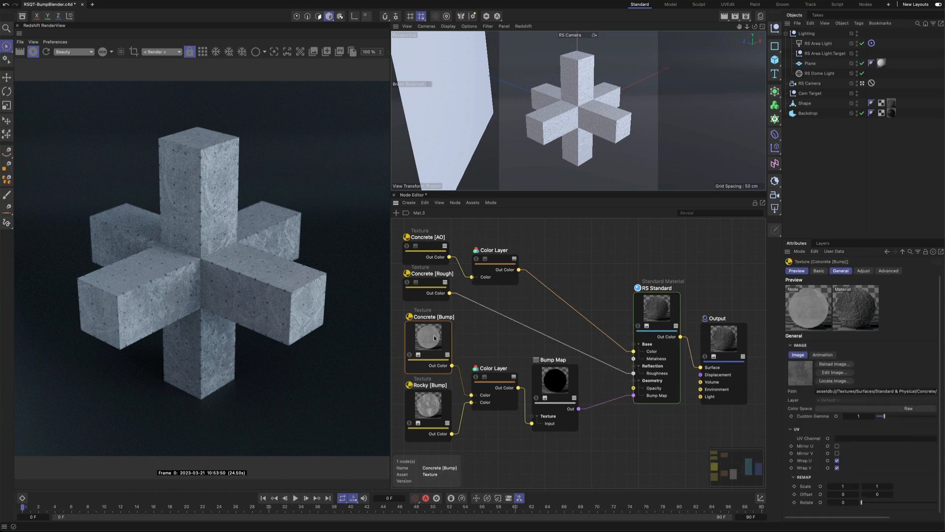
{"action": "mouse_move", "coordinate": [427, 411]}
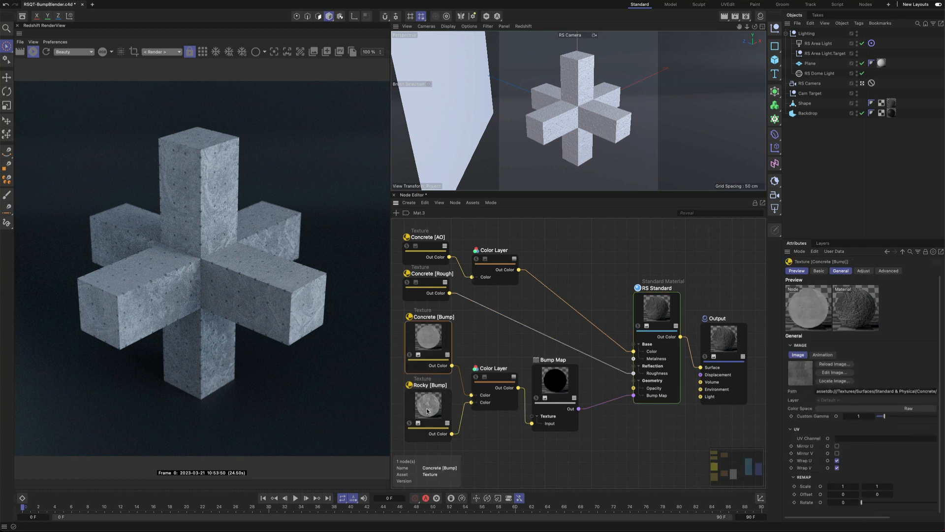
{"action": "left_click", "coordinate": [428, 406]}
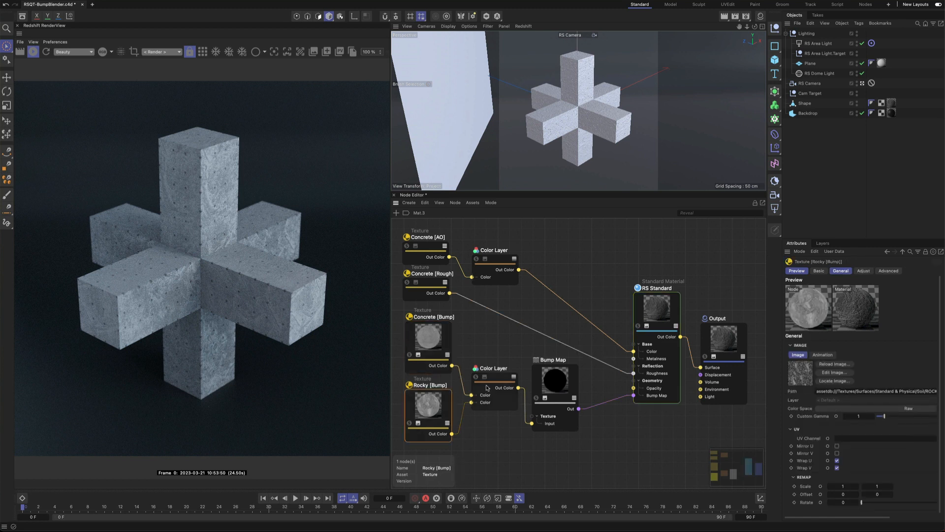